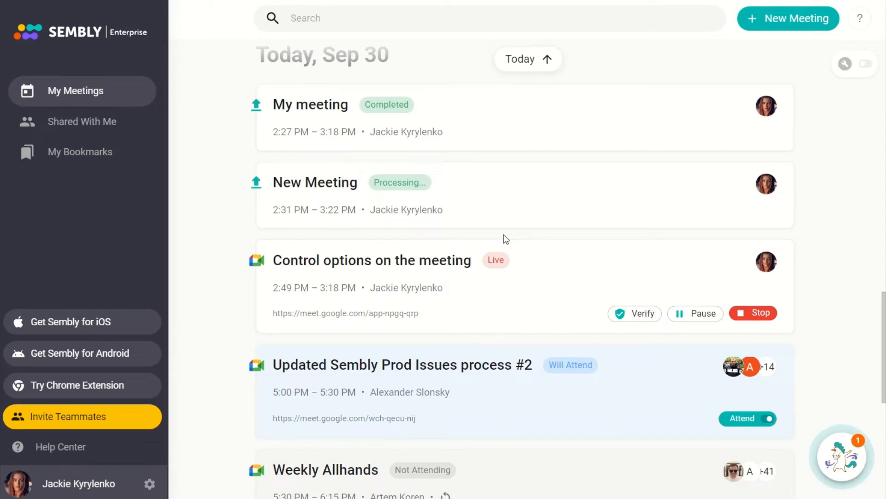
mouse_move(630, 263)
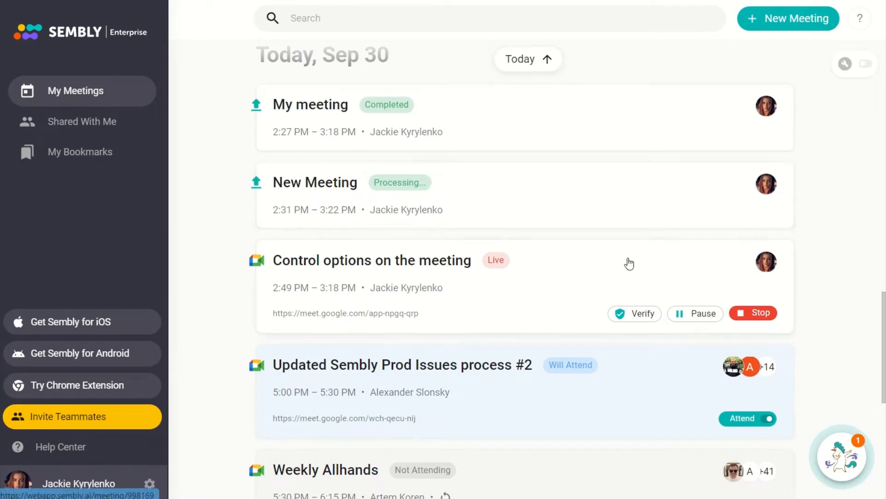
mouse_move(652, 322)
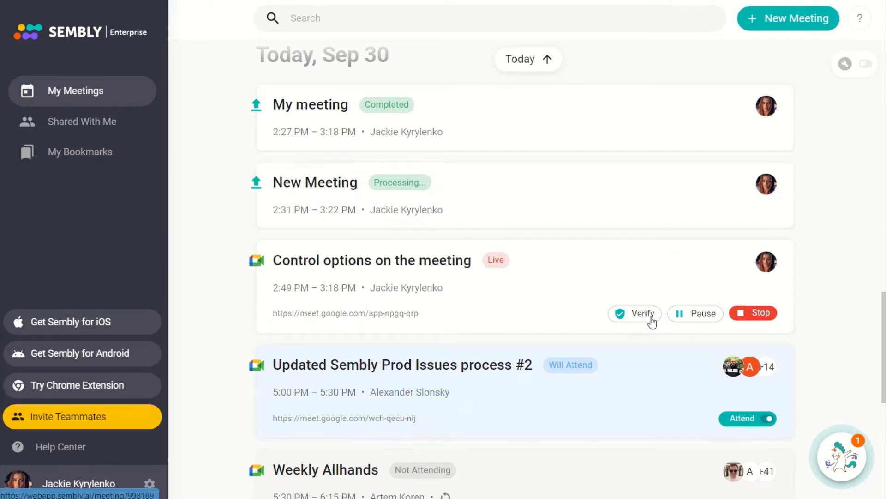
mouse_move(594, 334)
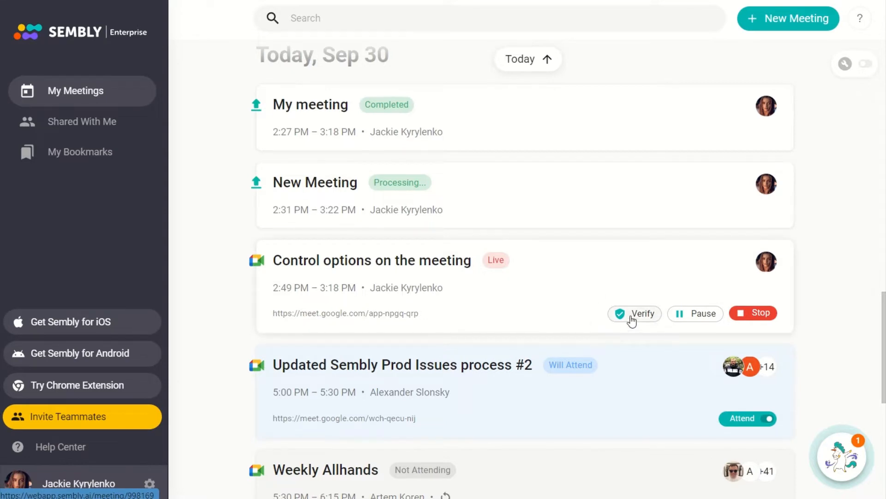
Have the live meeting's Sembly agent announce its verification numbers, then close the Verify dialog
click(634, 313)
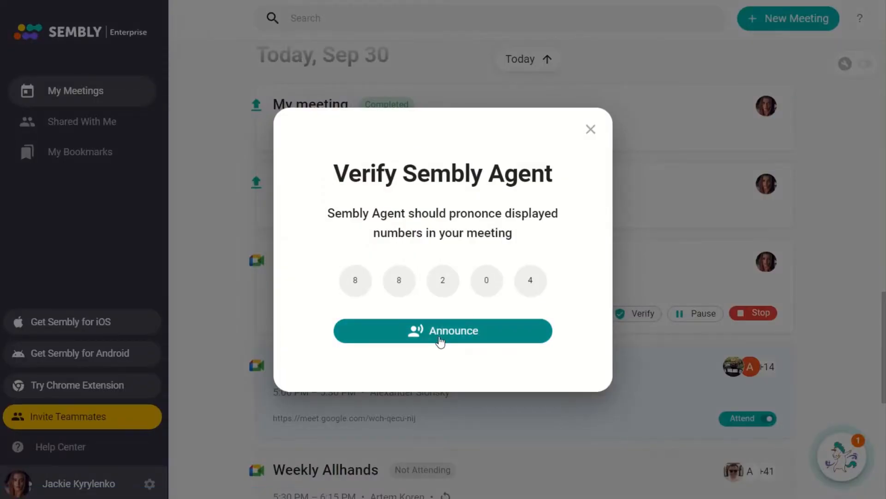
click(443, 330)
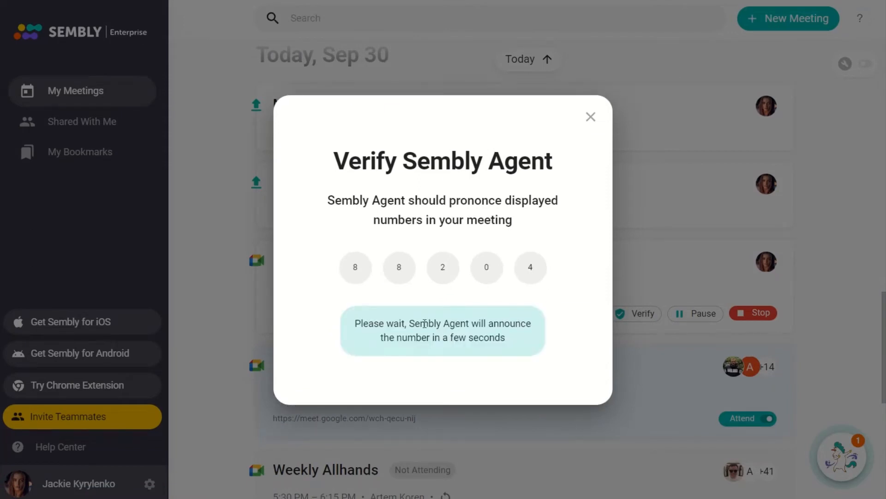
mouse_move(247, 19)
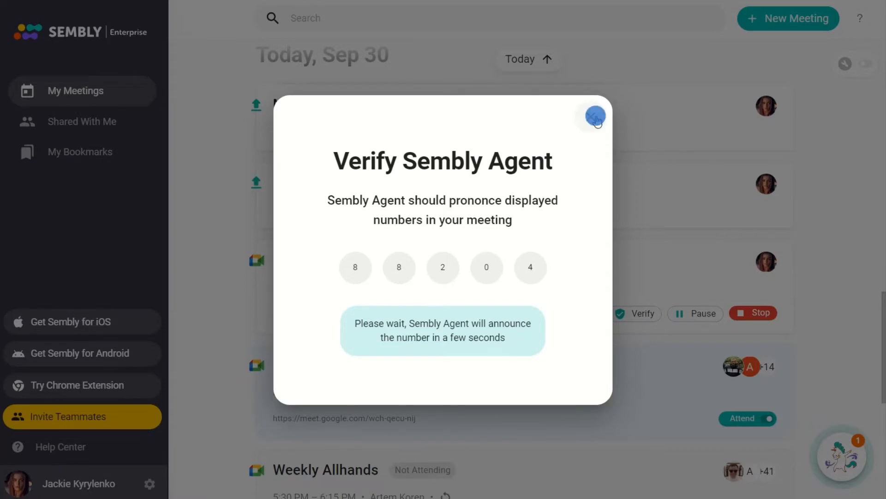
click(595, 117)
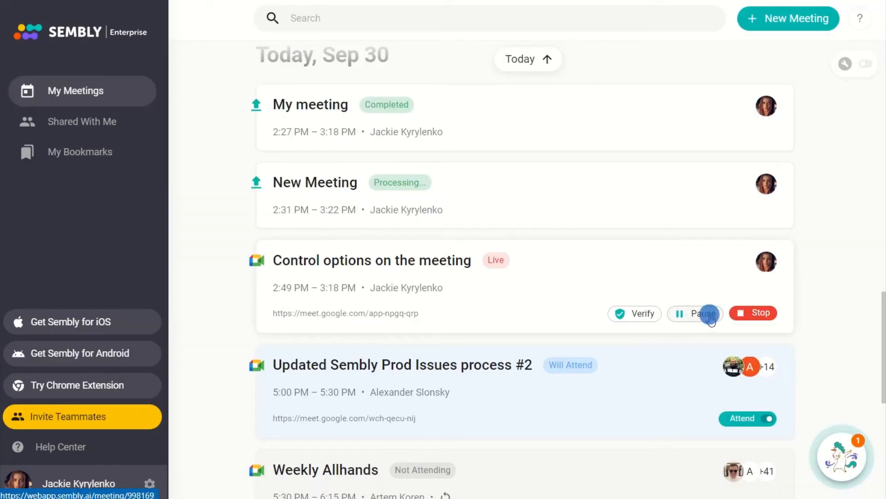
Pause the live meeting, resume it, then stop it so it shows Processing
click(695, 312)
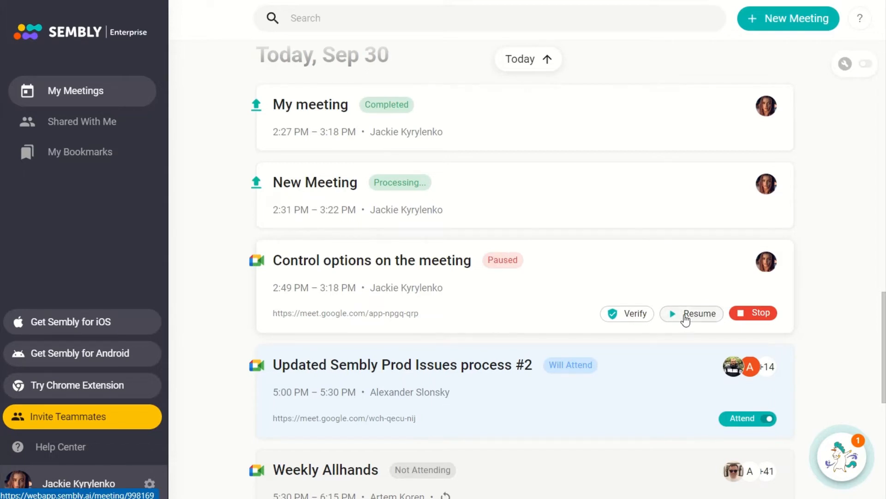
click(690, 313)
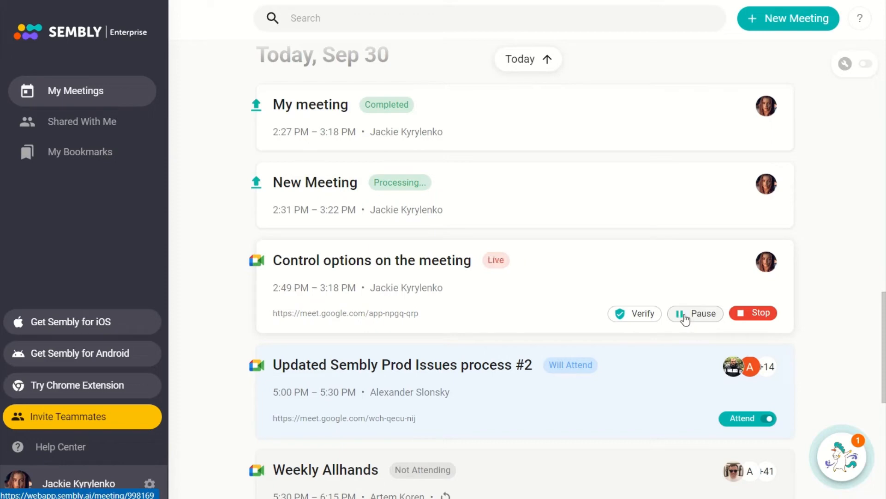
mouse_move(780, 316)
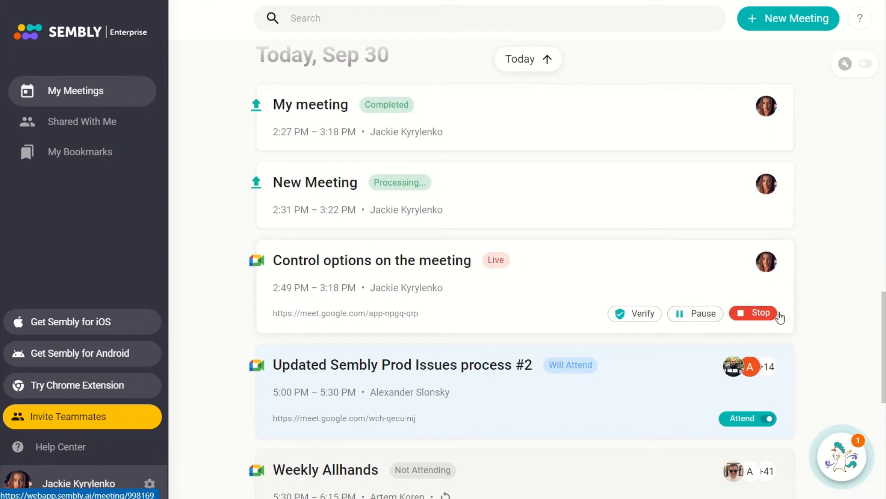
mouse_move(758, 317)
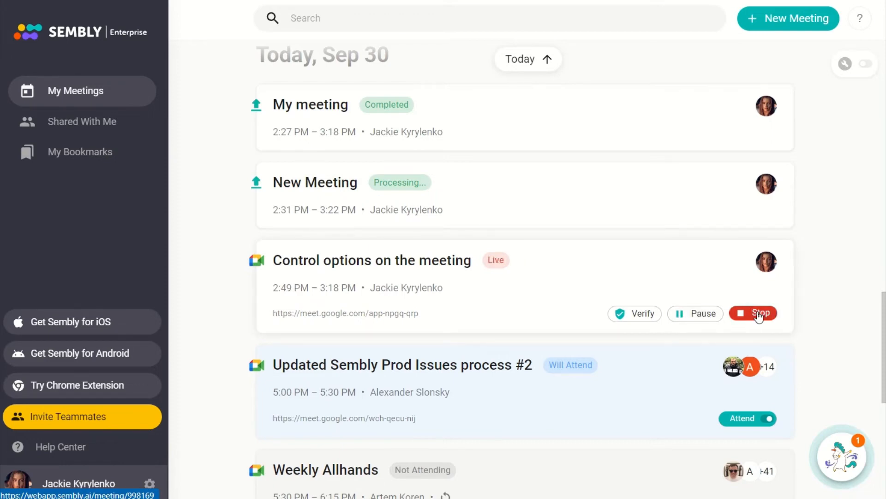
click(759, 313)
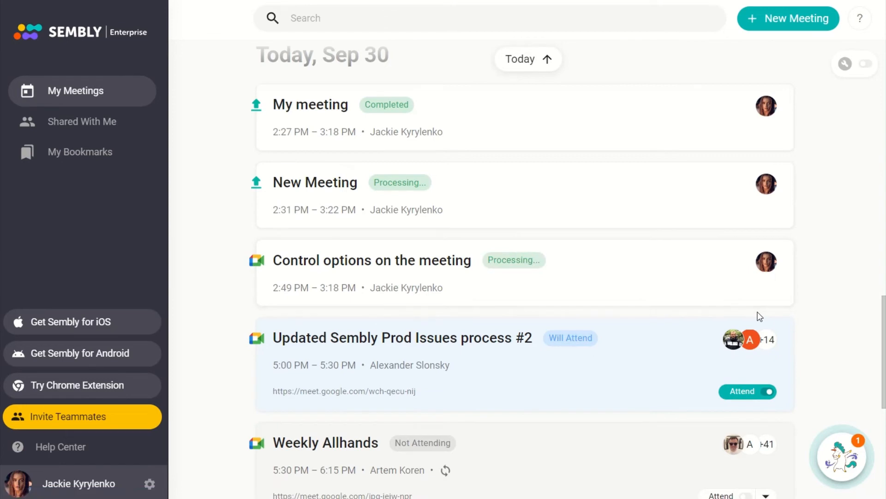
mouse_move(663, 313)
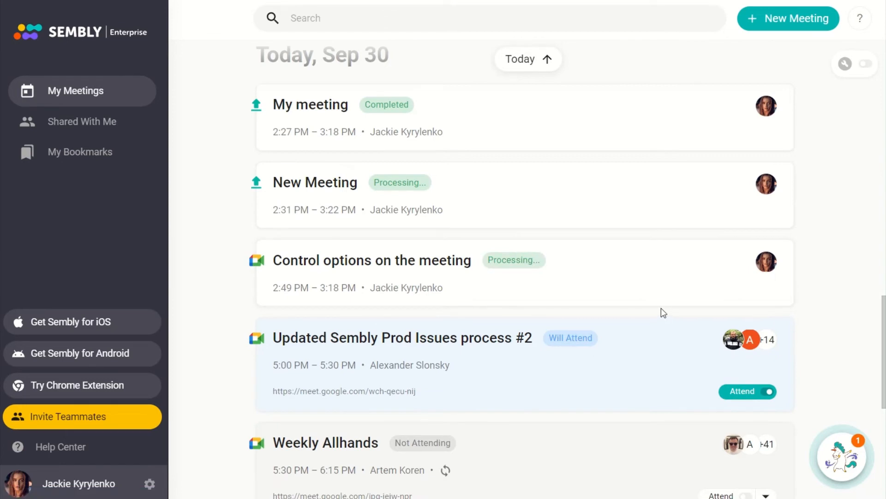